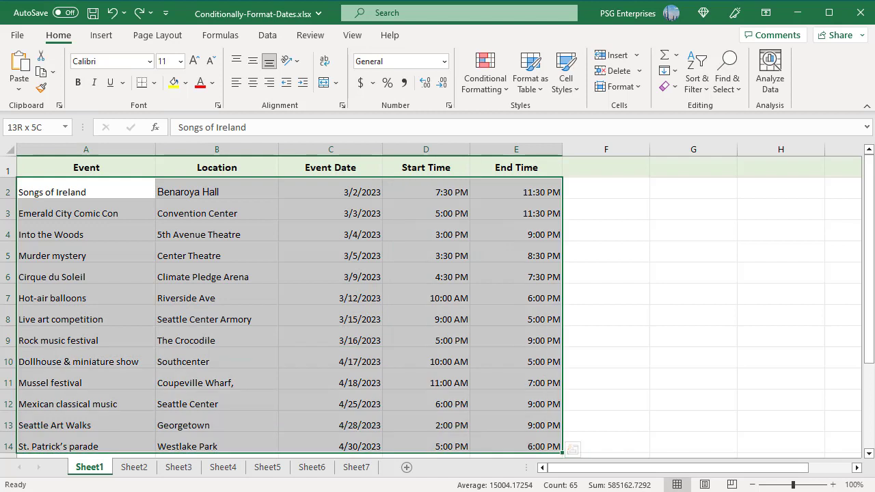
mouse_move(483, 71)
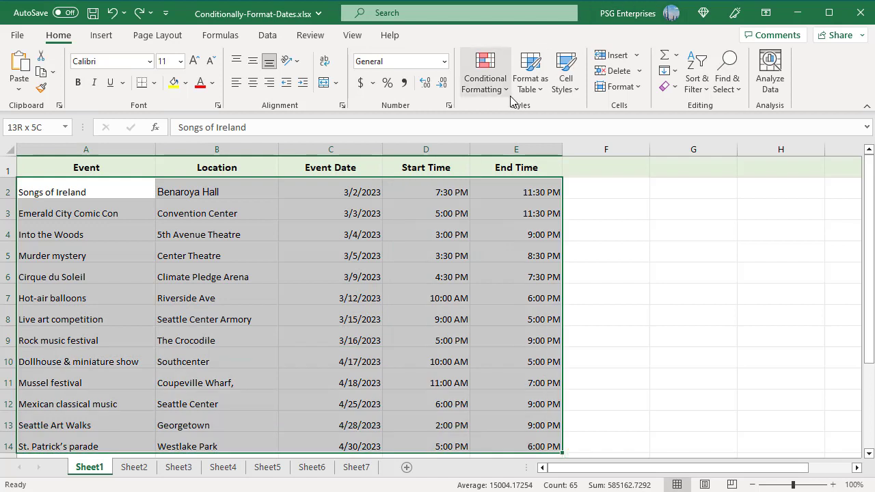
Add a Date Occurring rule set to Next month, previewing April event rows in light red.
left_click(484, 71)
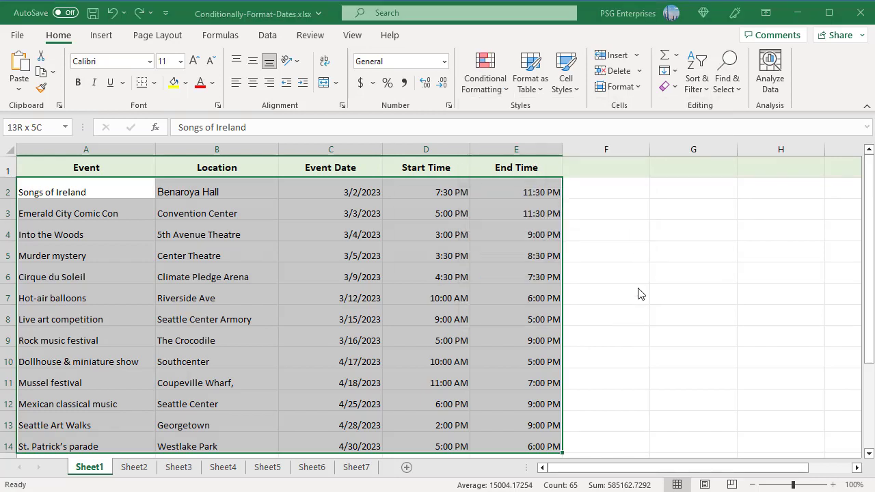
left_click(484, 74)
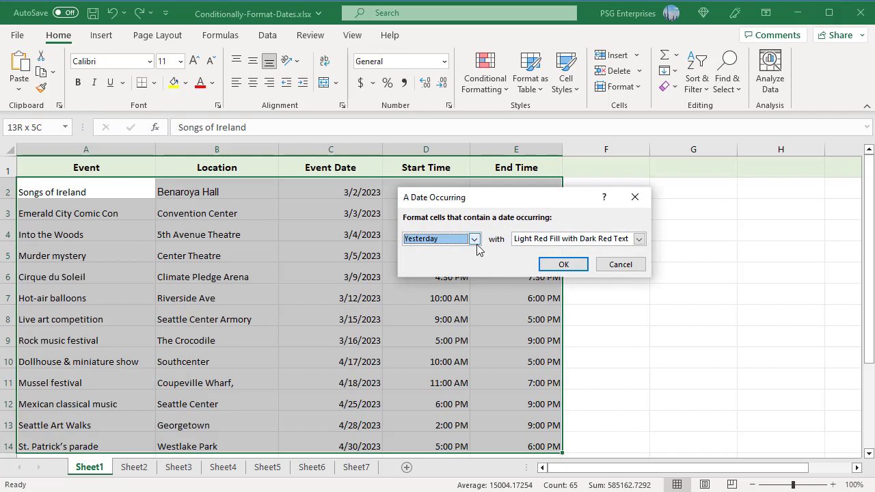
left_click(473, 238)
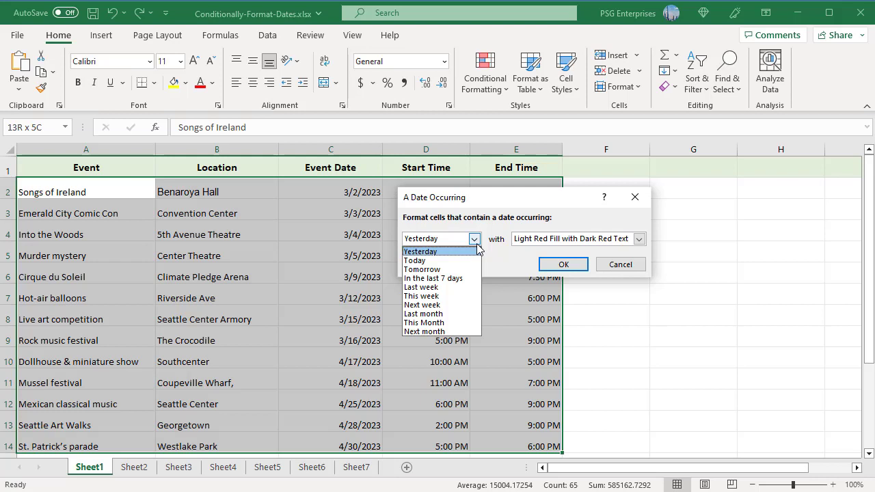
mouse_move(440, 332)
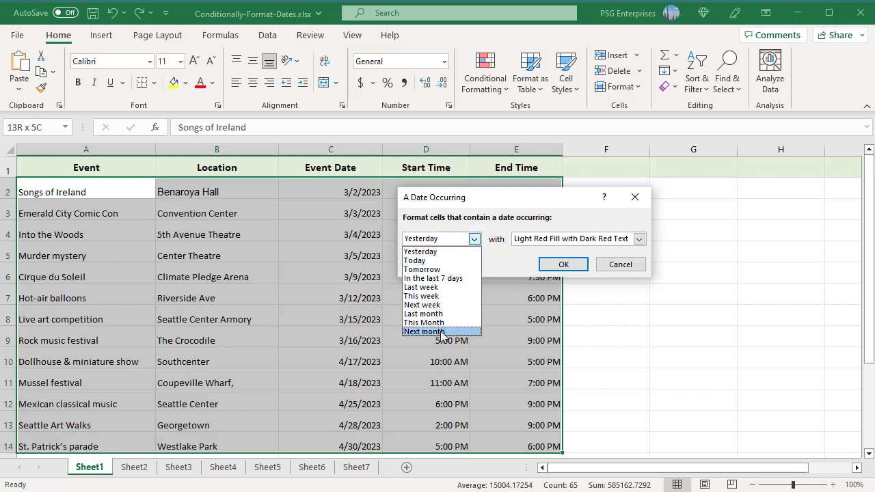
left_click(423, 332)
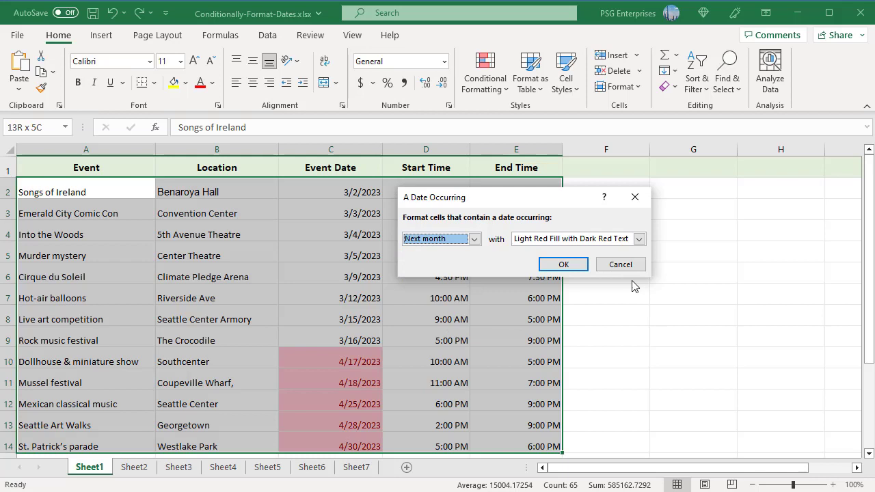
left_click(638, 238)
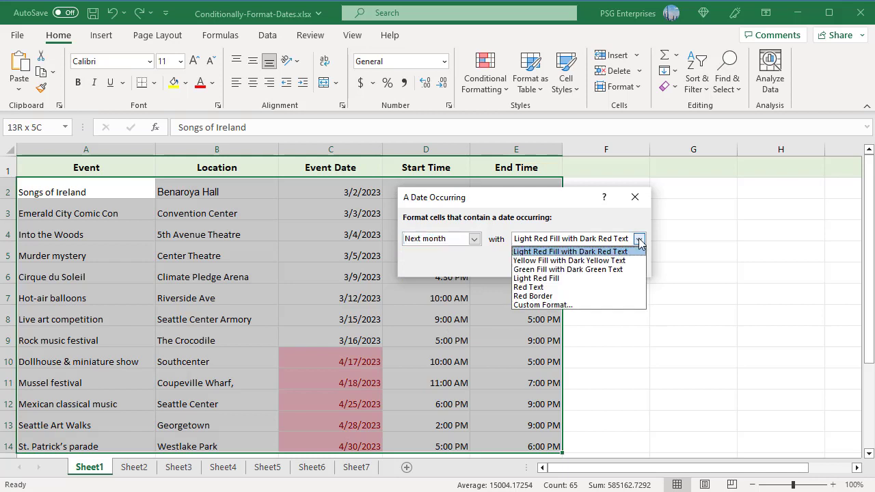
Give the next-month rule a custom yellow fill and apply it to the event table.
left_click(541, 305)
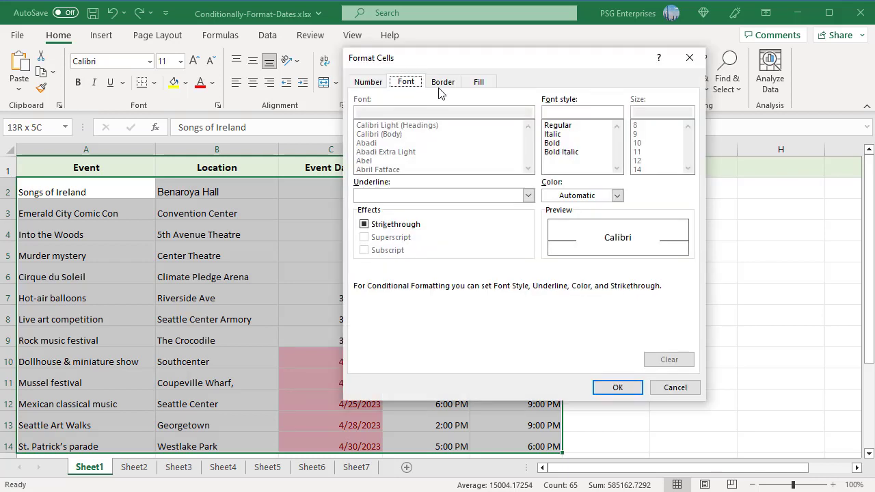
left_click(478, 82)
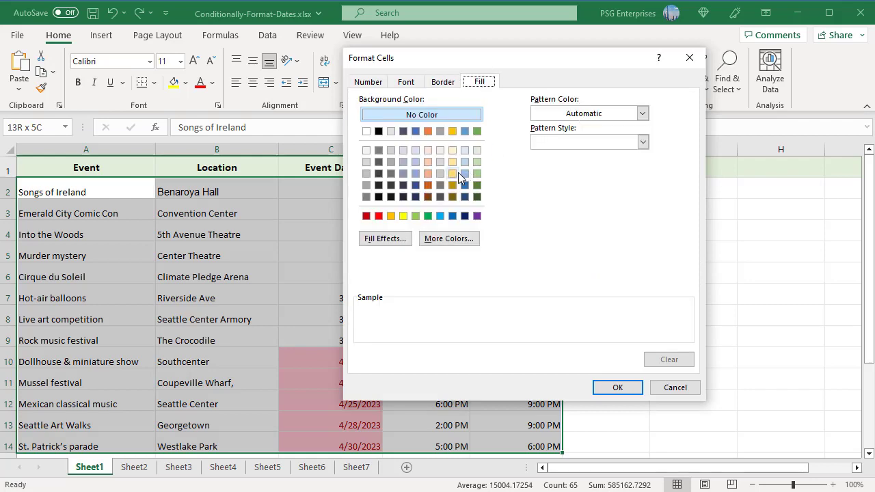
left_click(452, 172)
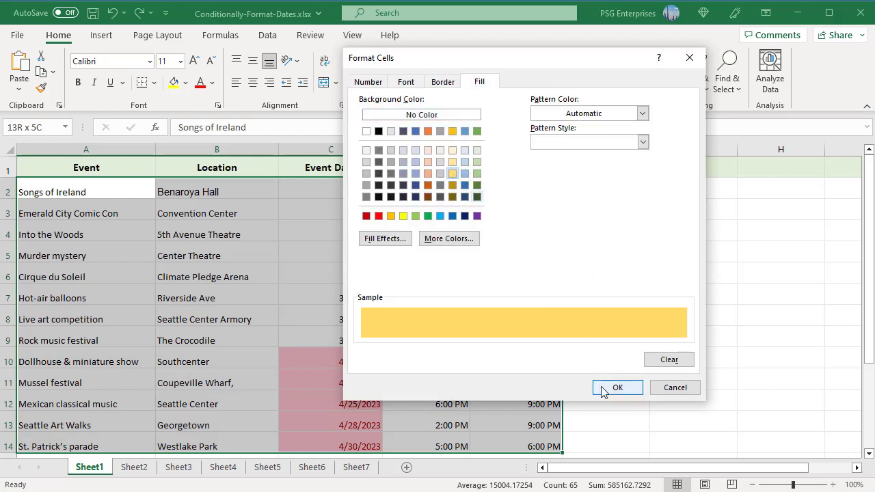
left_click(616, 388)
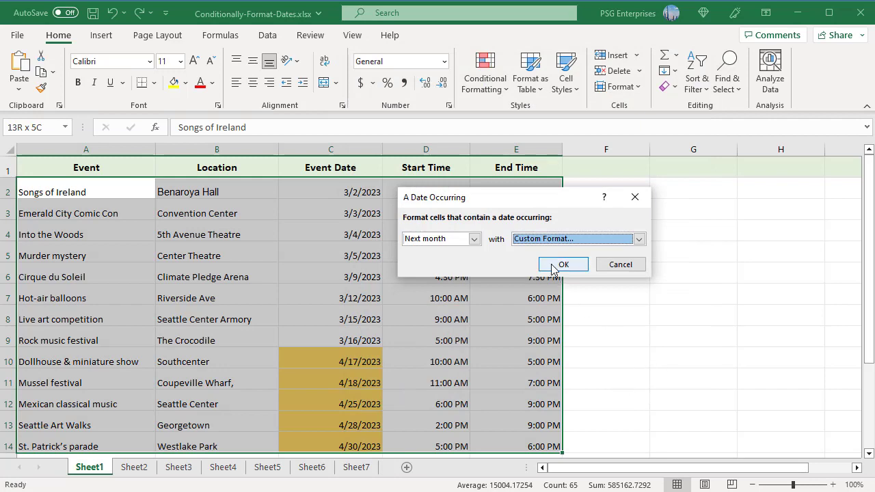
left_click(563, 264)
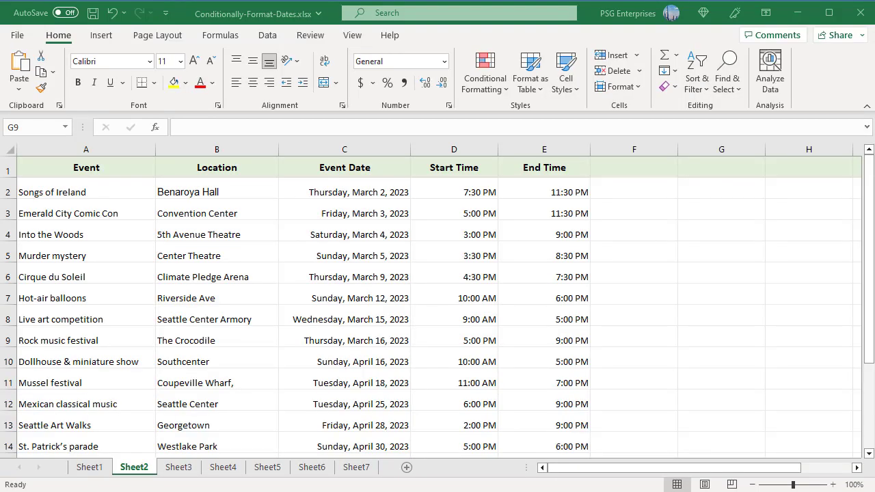
Create a formula rule on A2:E14 with =WEEKDAY($C2,2) > 5 to catch weekend events.
left_click(721, 336)
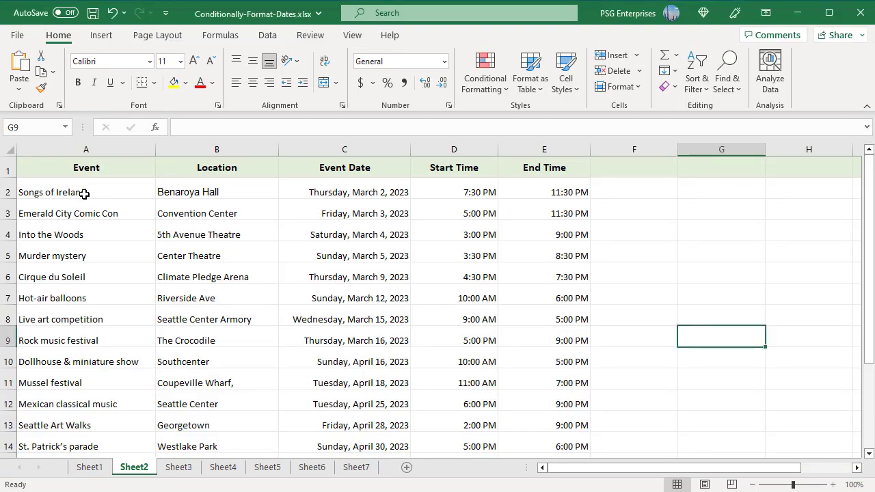
left_click_drag(85, 192, 544, 445)
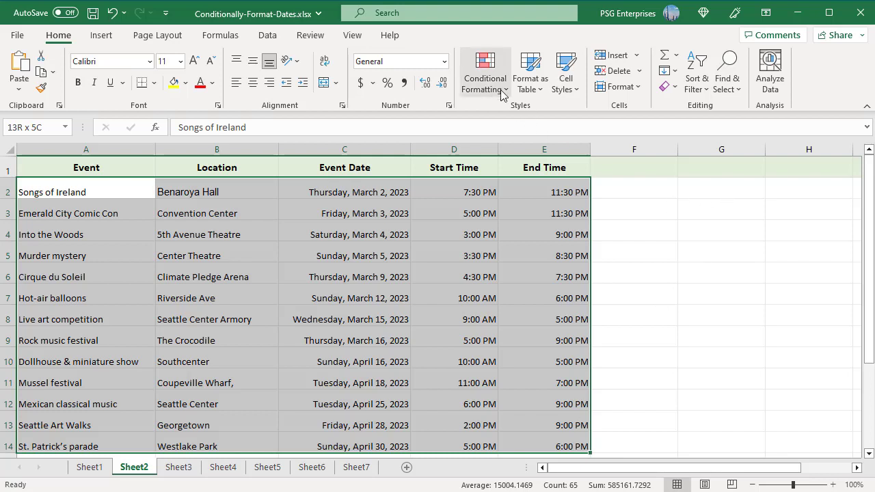
left_click(484, 71)
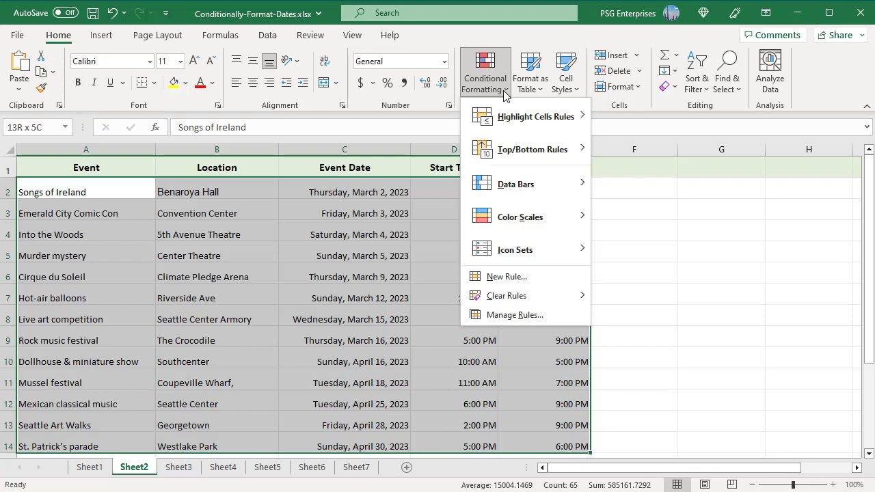
mouse_move(506, 276)
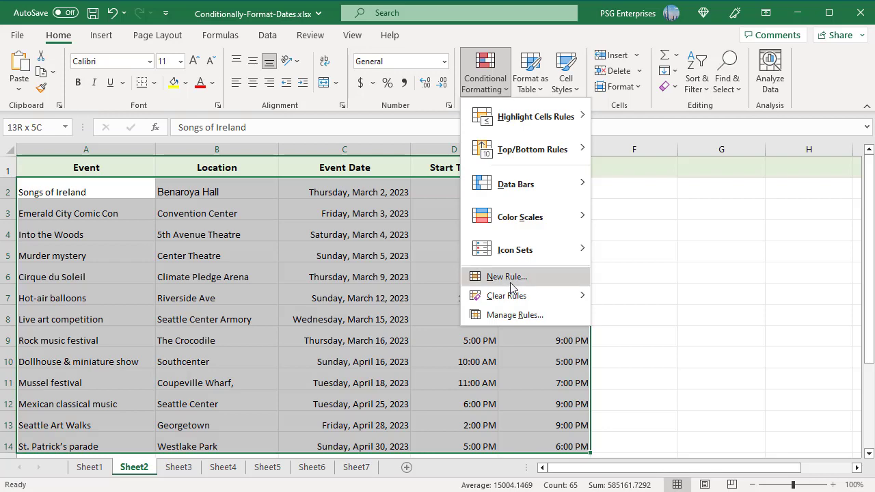
left_click(506, 276)
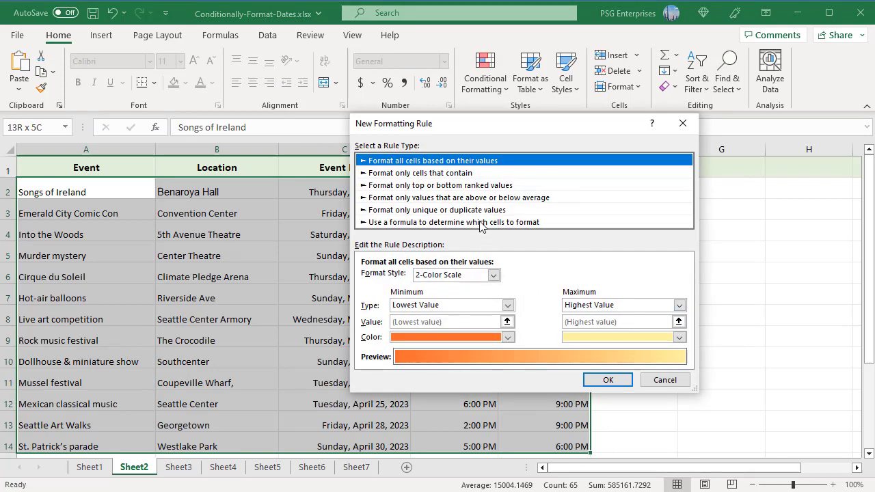
left_click(454, 221)
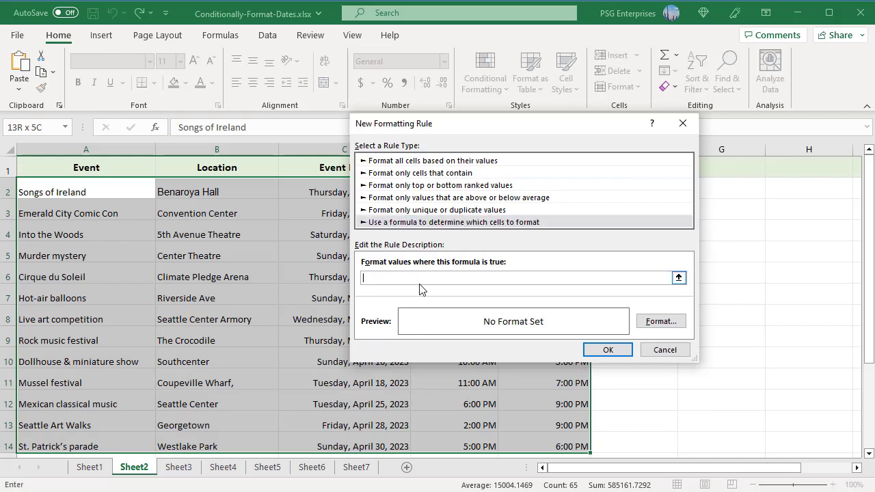
type("=WEEKDAY($C2,2) > 5")
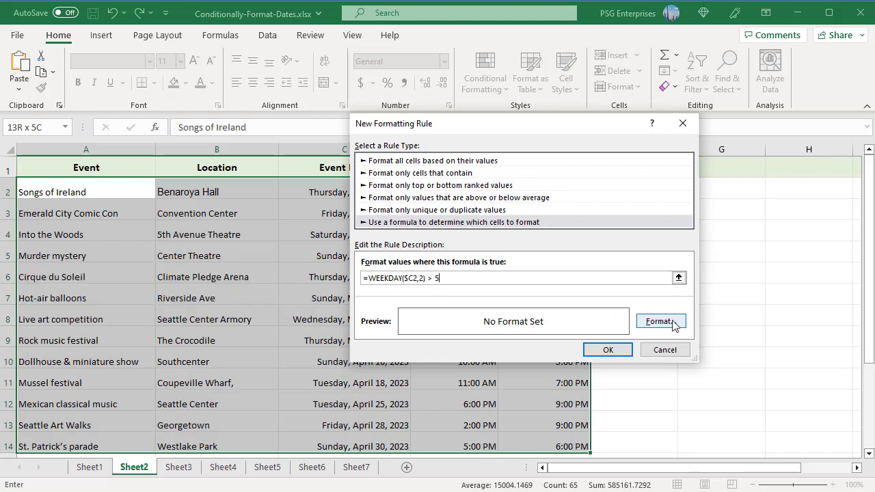
Set a light green fill for the weekend rule and apply it to the table.
left_click(660, 321)
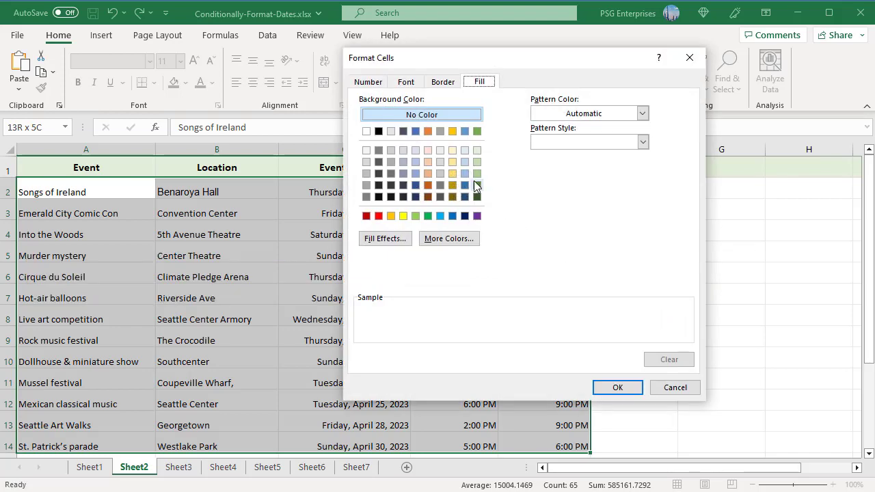
left_click(476, 172)
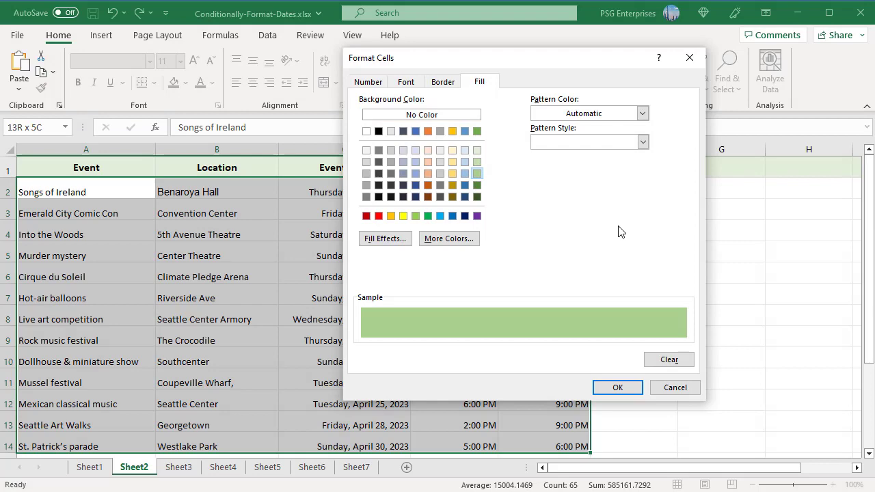
left_click(616, 388)
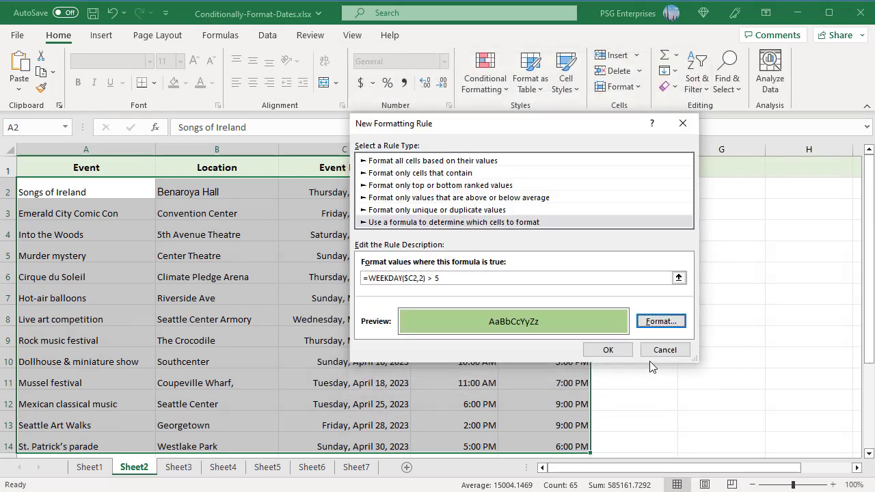
left_click(607, 350)
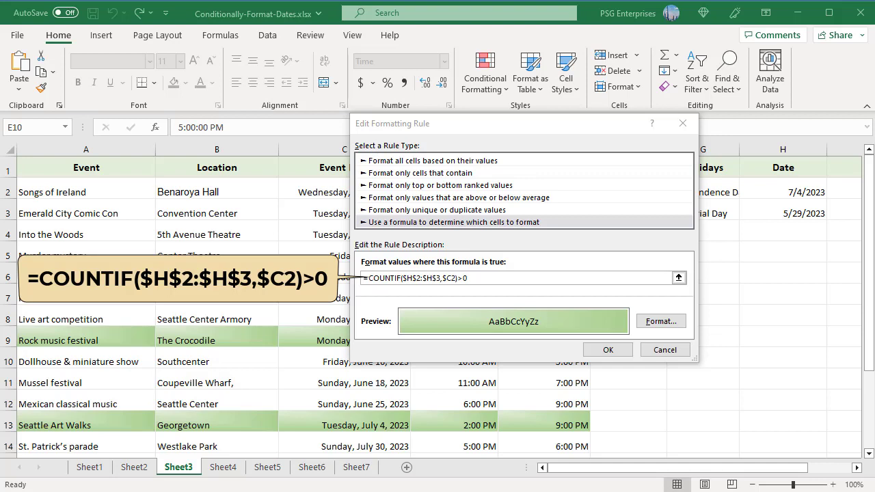
Leave the holiday rule and switch to the Sheet5 order table with yellow and green shading.
left_click(221, 467)
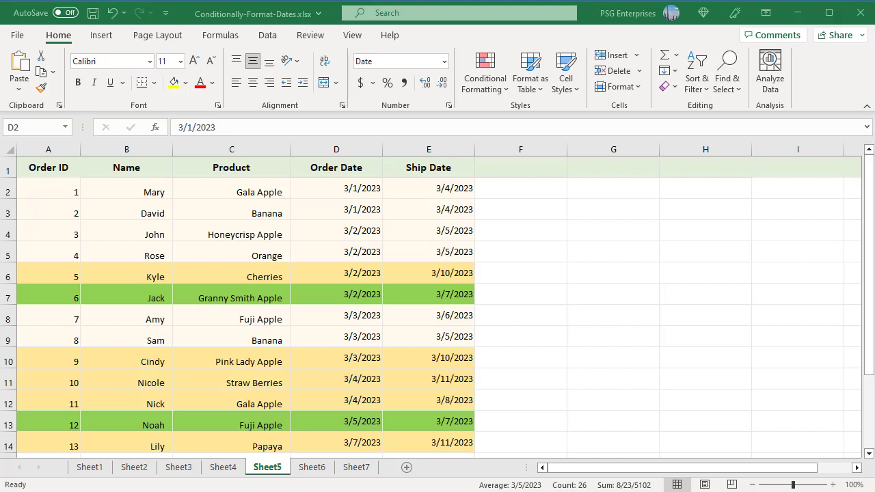
Bring up the Sheet7 rule shading orders from the last 10 days orange.
left_click(484, 71)
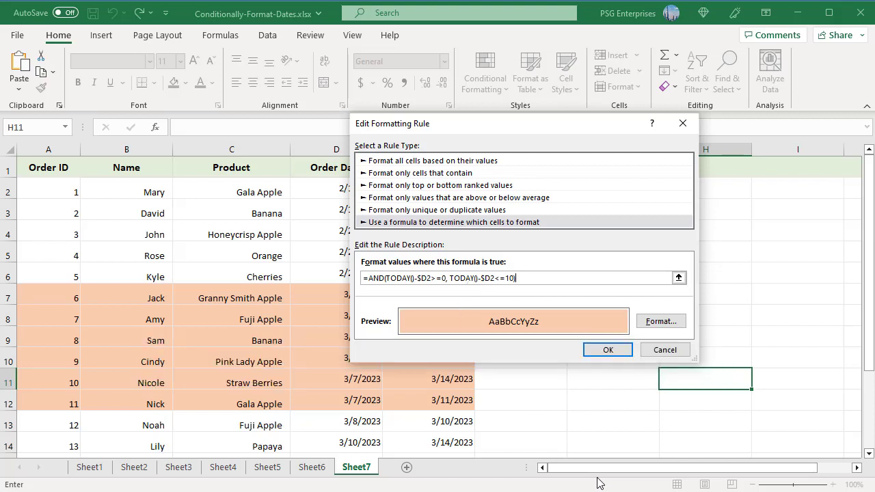
Close the =AND(TODAY()-$D2>=0, TODAY()-$D2<=10) rule, leaving rows 6 to 11 orange.
left_click(607, 350)
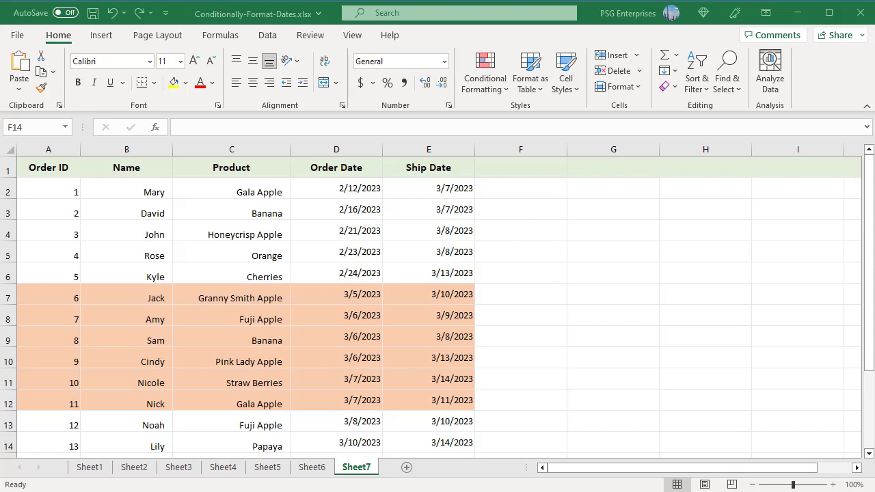